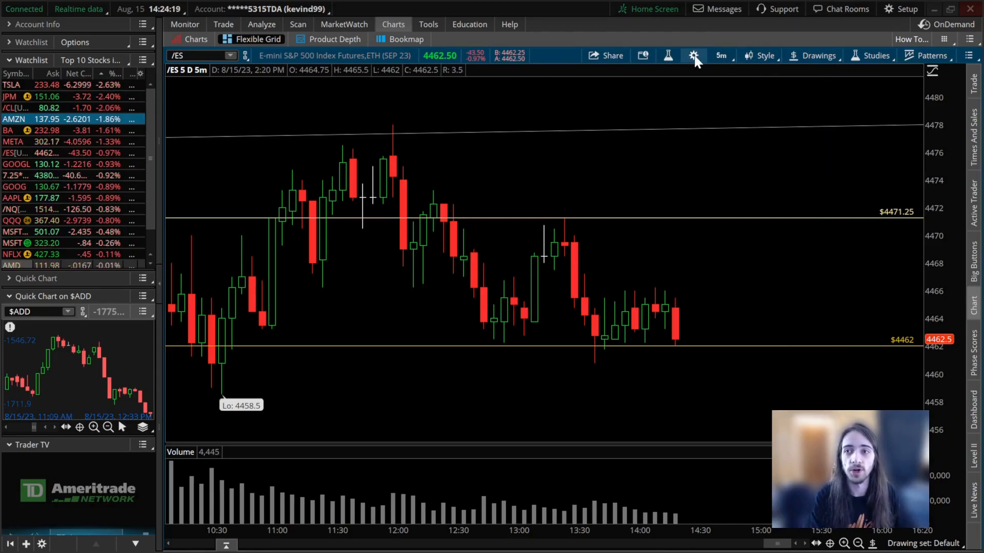
Turn on the left price axis in the chart settings.
{"action": "left_click", "coordinate": [694, 55]}
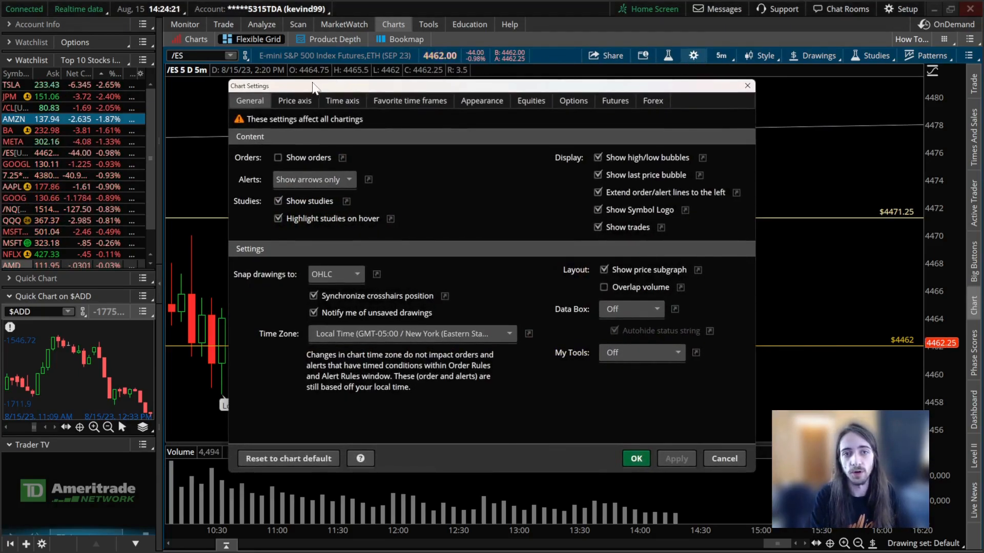
{"action": "left_click", "coordinate": [294, 101]}
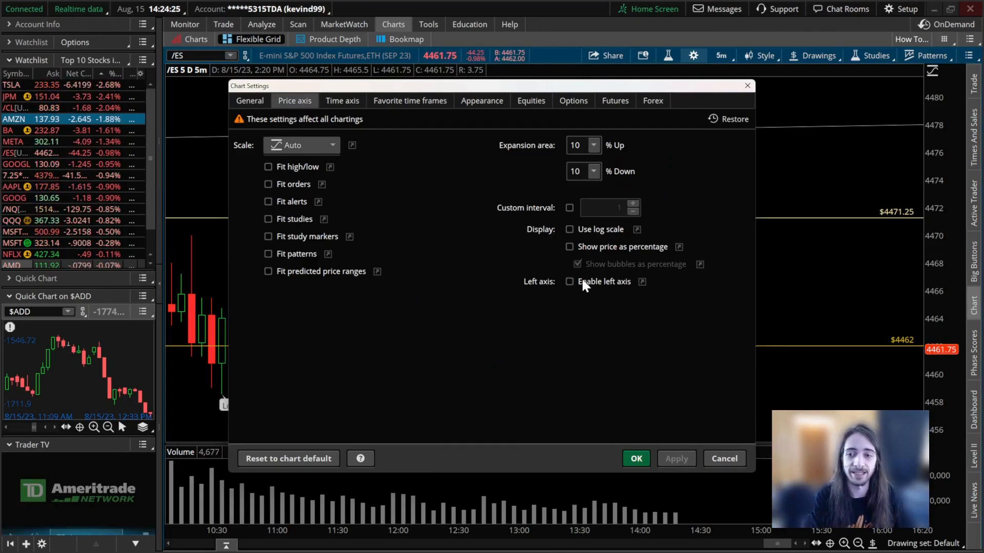
{"action": "left_click", "coordinate": [570, 281]}
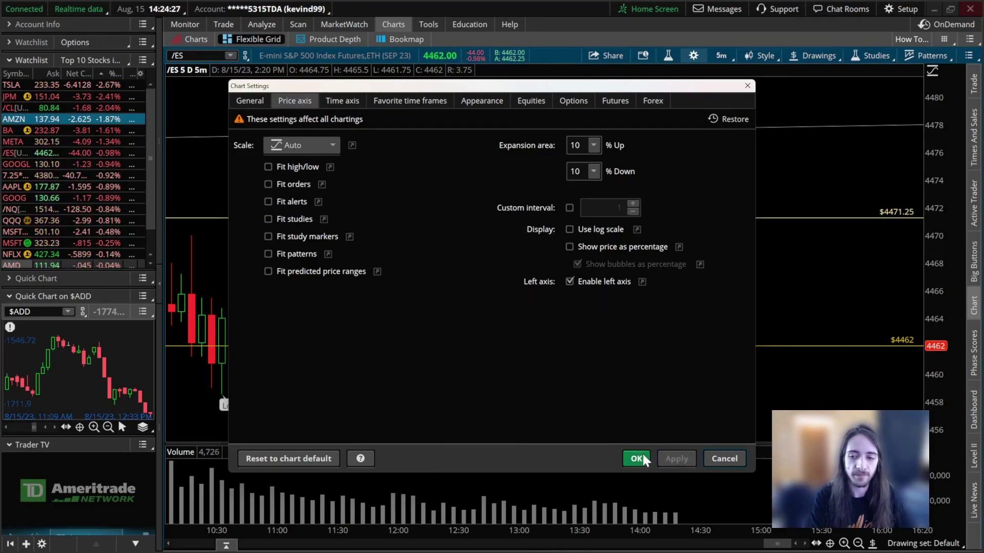
{"action": "left_click", "coordinate": [636, 458]}
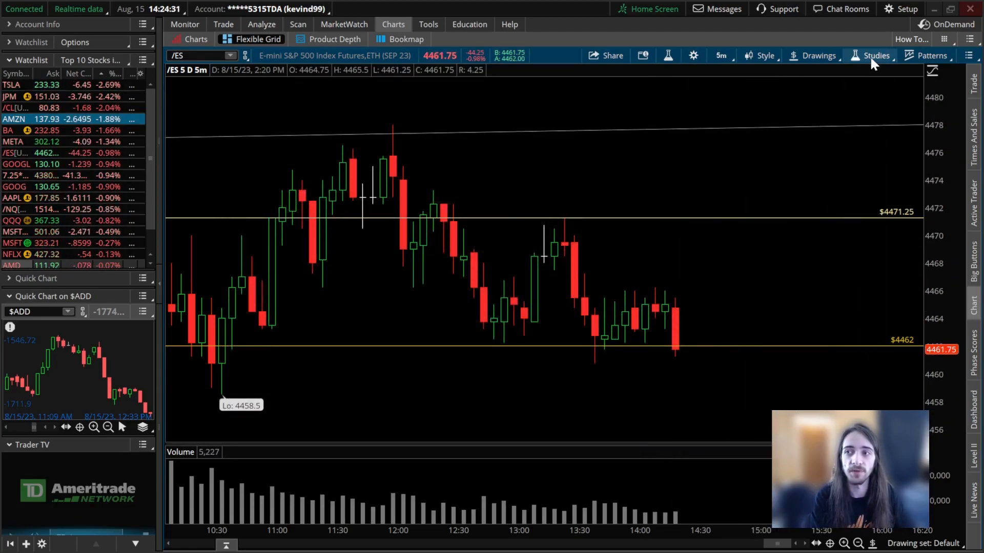
Bring up the Add study menu to reach the Compare with symbols.
{"action": "left_click", "coordinate": [875, 54]}
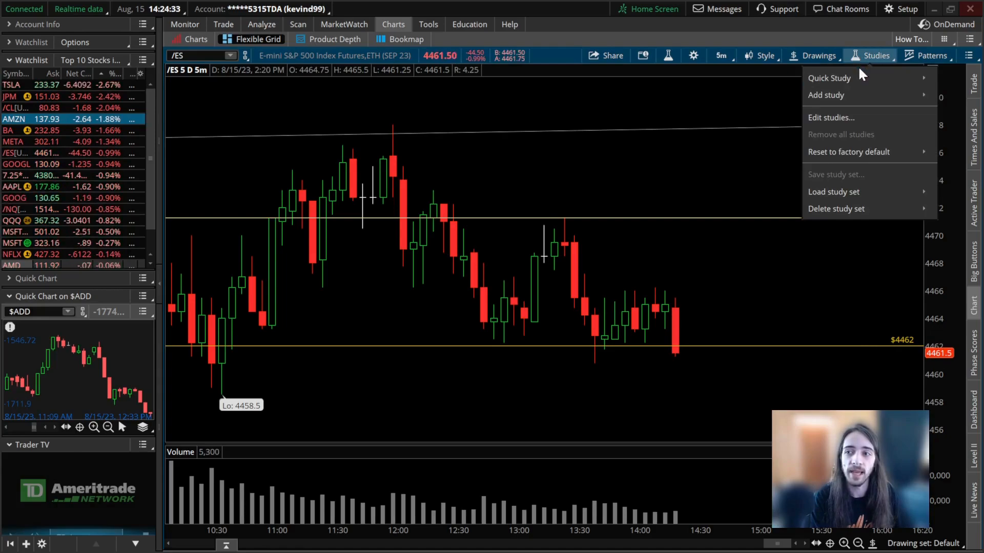
{"action": "left_click", "coordinate": [826, 95]}
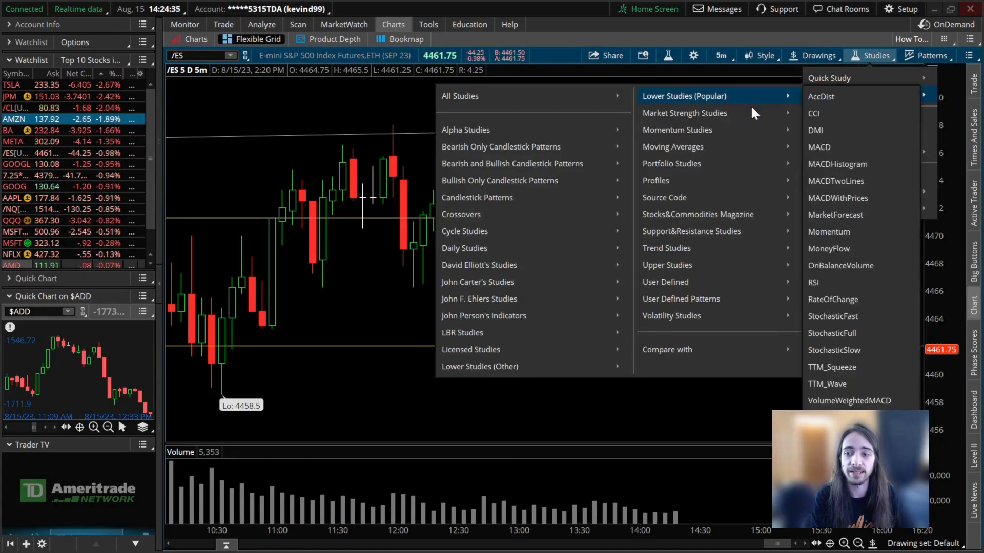
{"action": "mouse_move", "coordinate": [667, 349]}
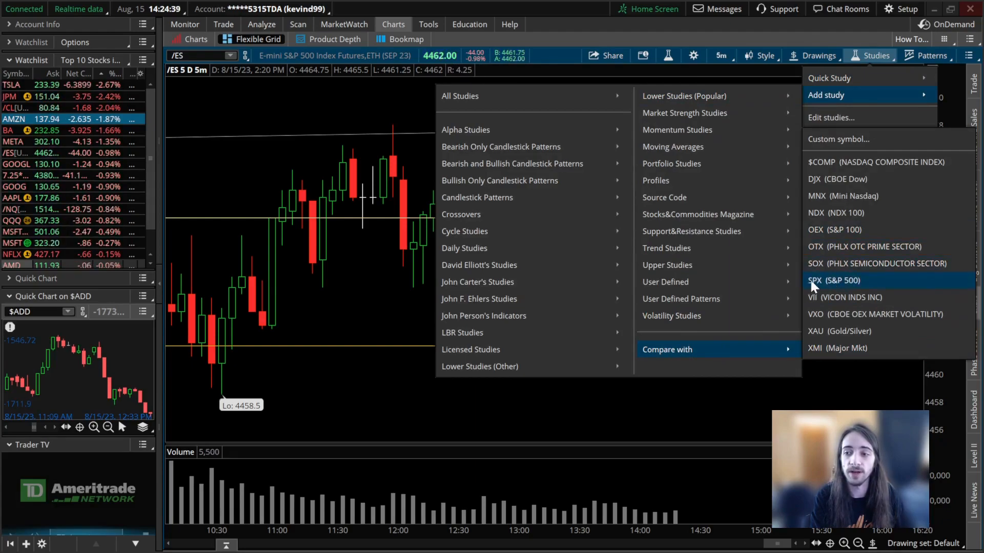
{"action": "mouse_move", "coordinate": [841, 280]}
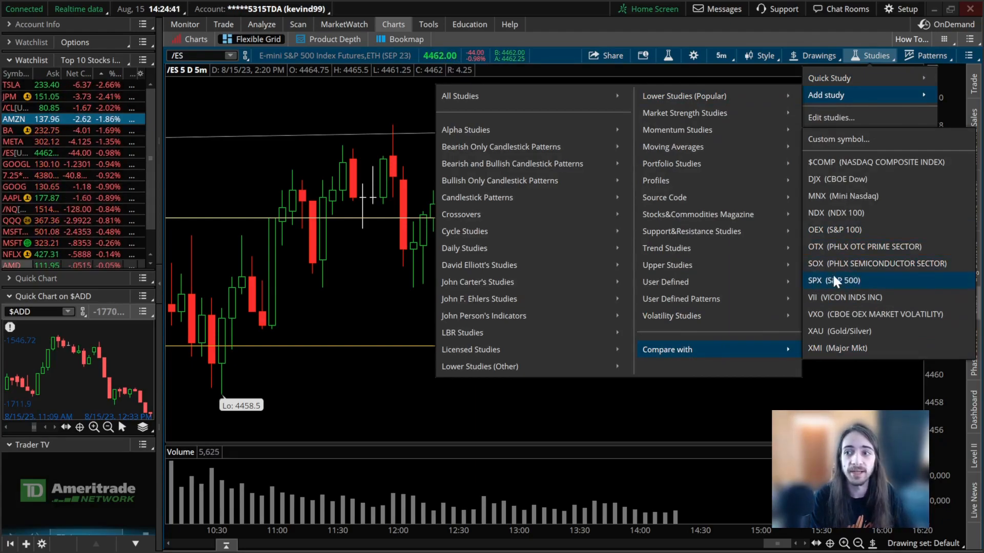
{"action": "mouse_move", "coordinate": [837, 145]}
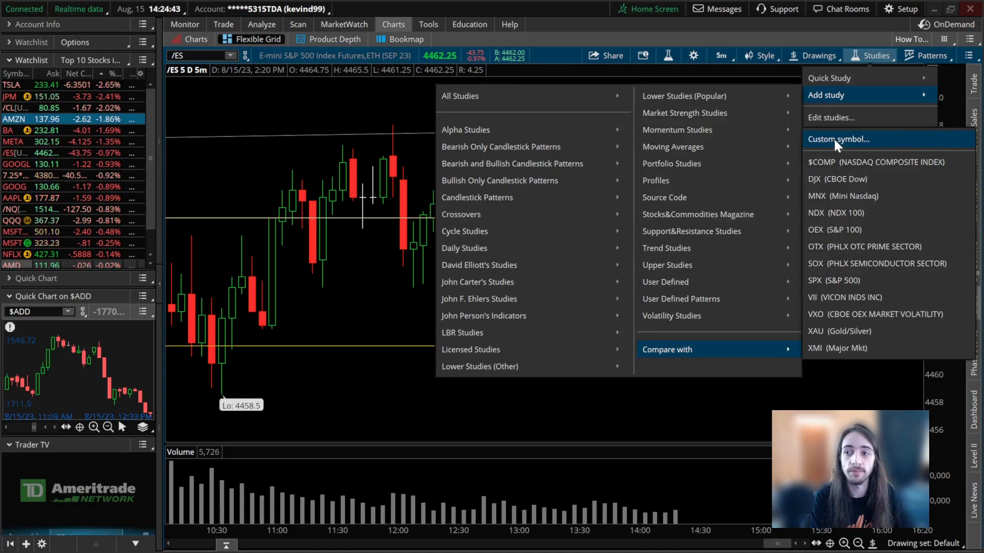
Compare the ES chart with custom symbol SPY.
{"action": "left_click", "coordinate": [837, 139]}
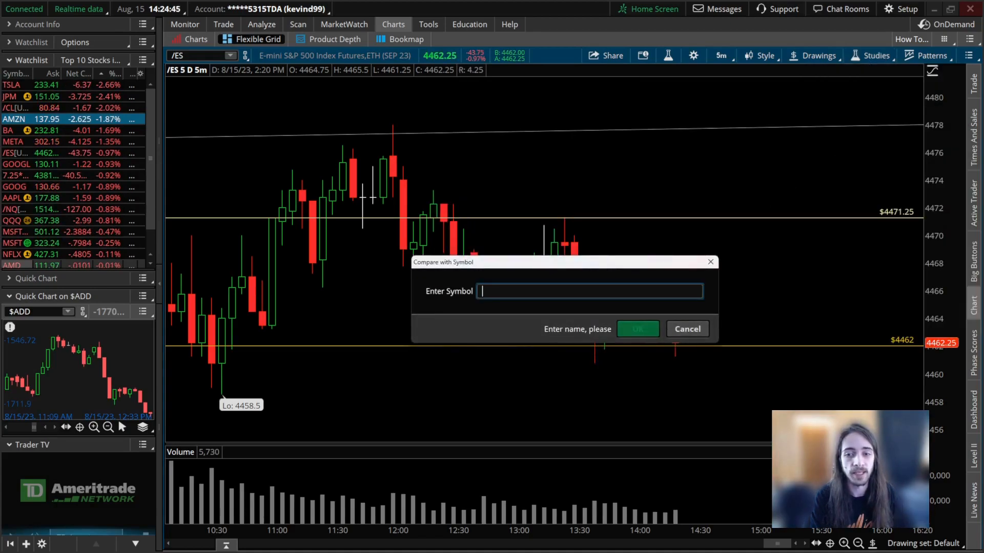
{"action": "type", "text": "SPY"}
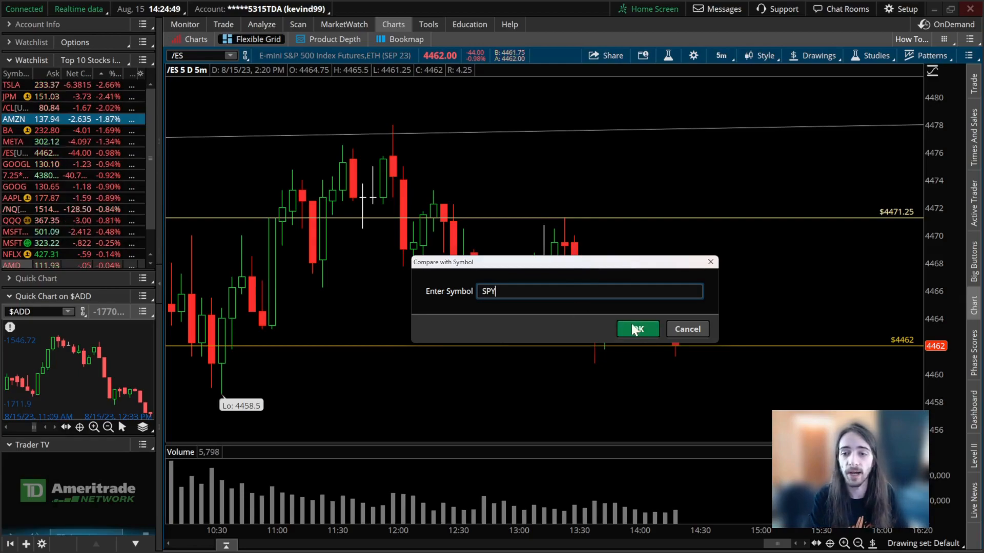
{"action": "left_click", "coordinate": [638, 329]}
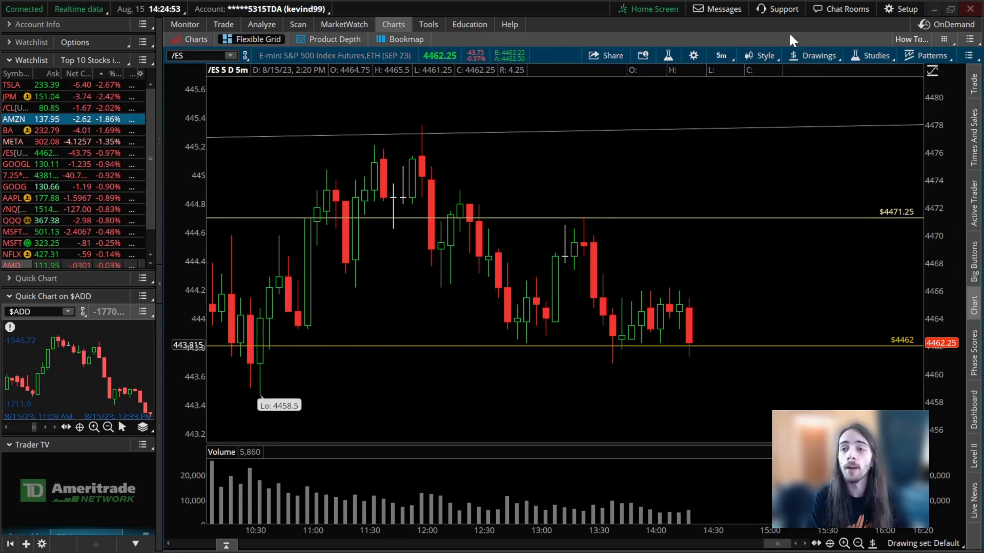
{"action": "mouse_move", "coordinate": [857, 60]}
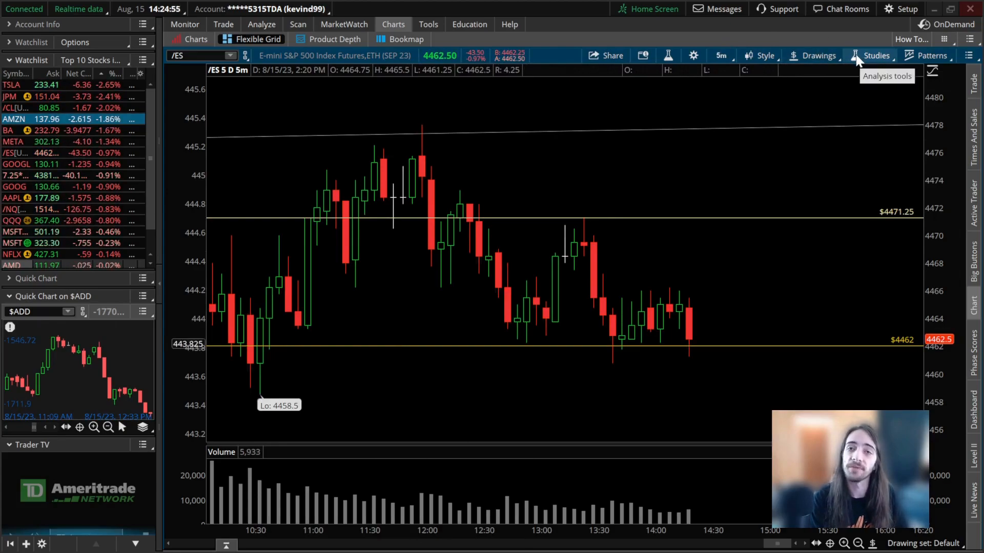
Add the Comparison study found by searching 'compa' and open its settings.
{"action": "left_click", "coordinate": [875, 55]}
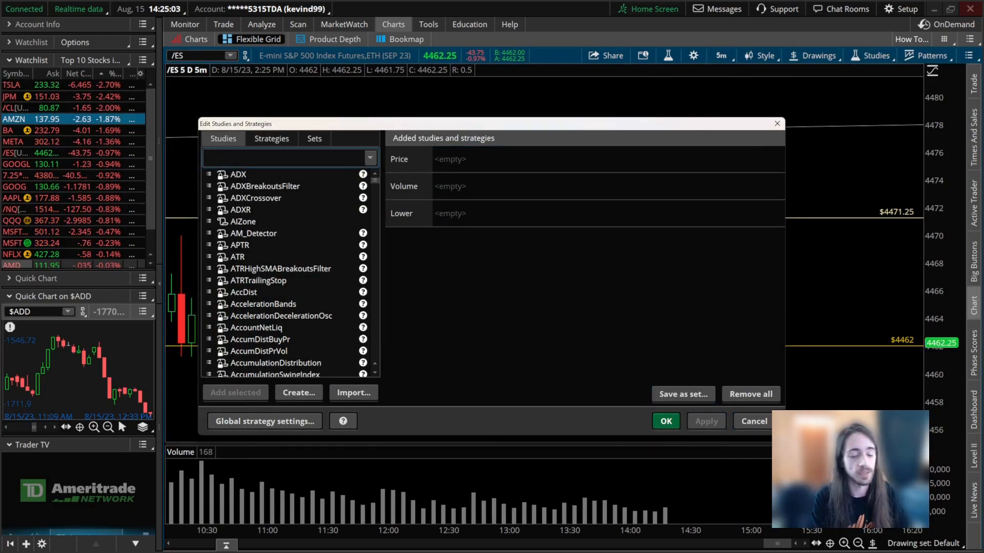
{"action": "type", "text": "compa"}
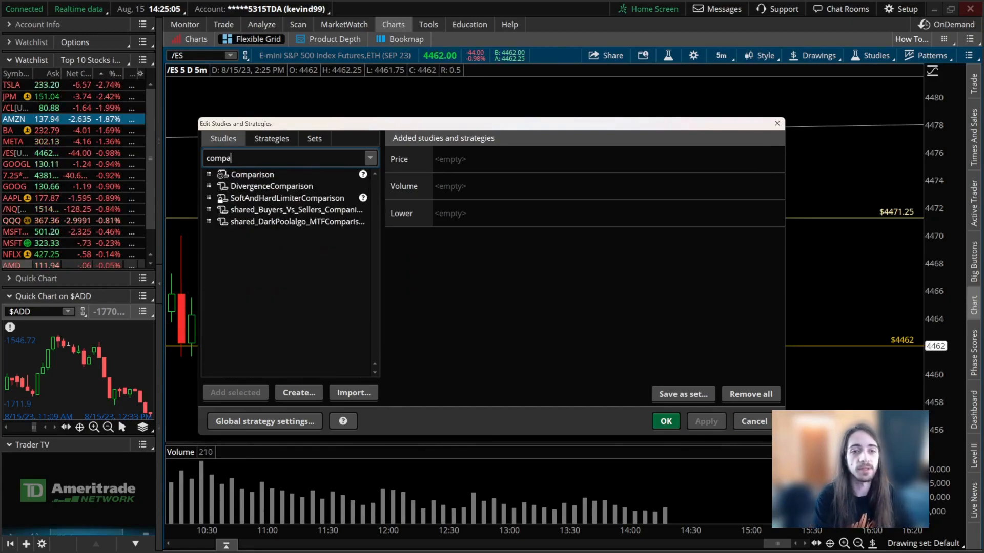
{"action": "double_click", "coordinate": [250, 174]}
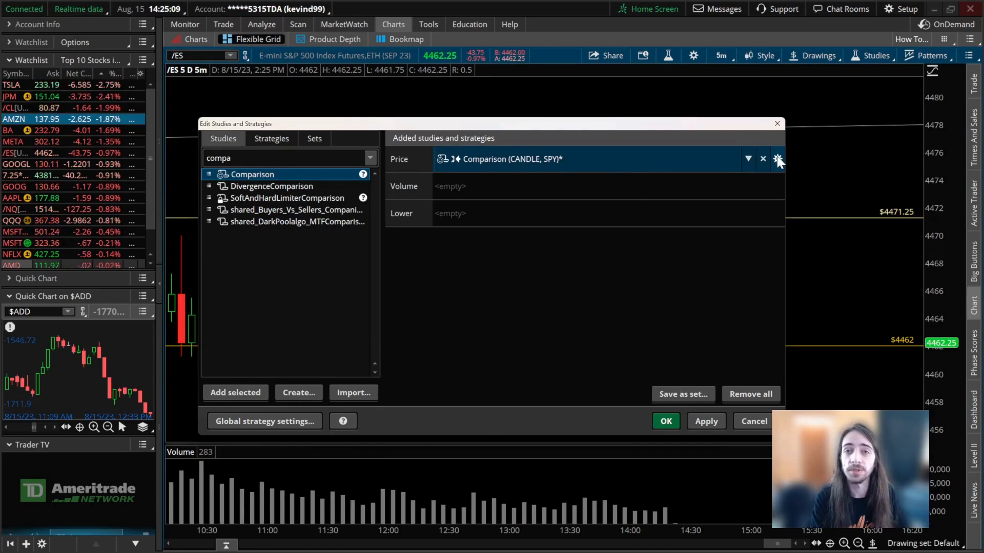
{"action": "left_click", "coordinate": [777, 159]}
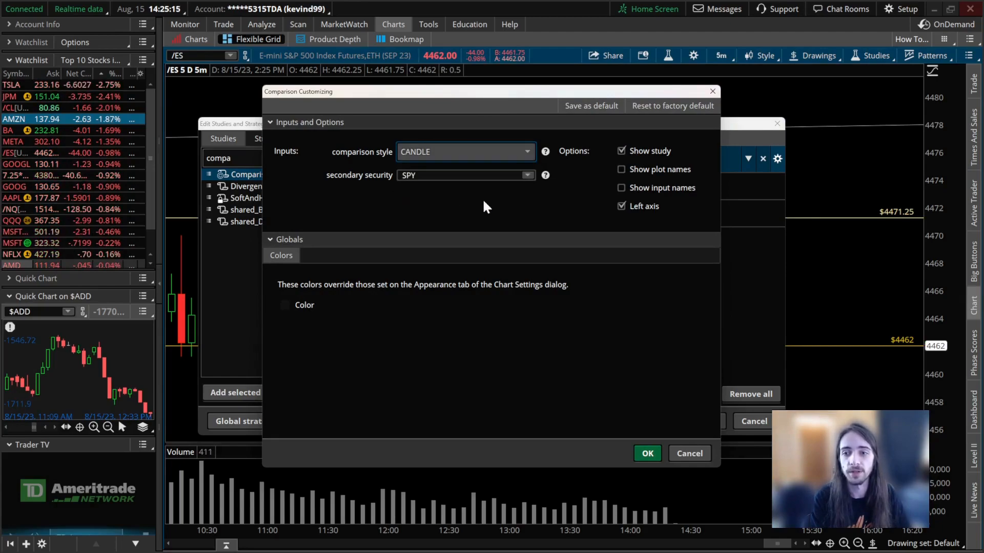
{"action": "mouse_move", "coordinate": [666, 216]}
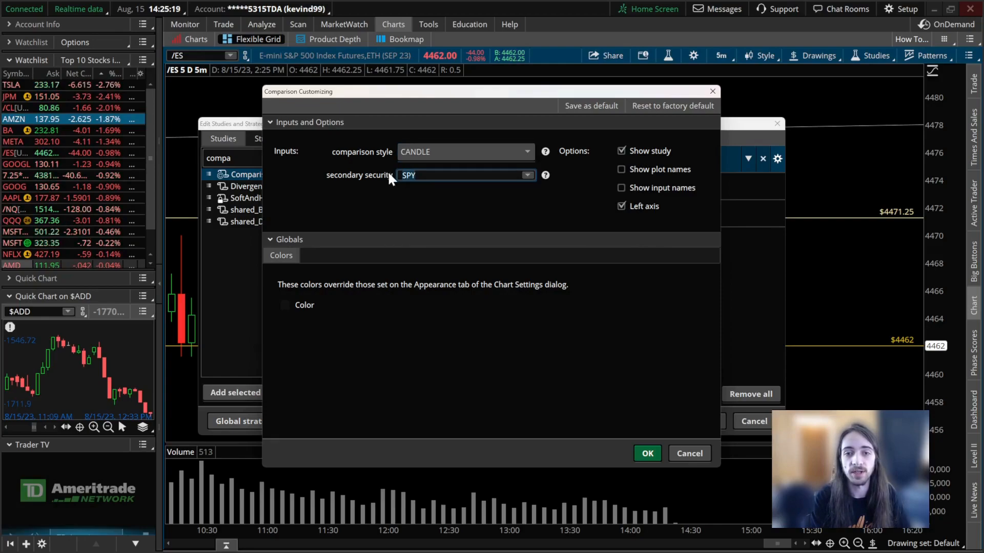
{"action": "mouse_move", "coordinate": [336, 253]}
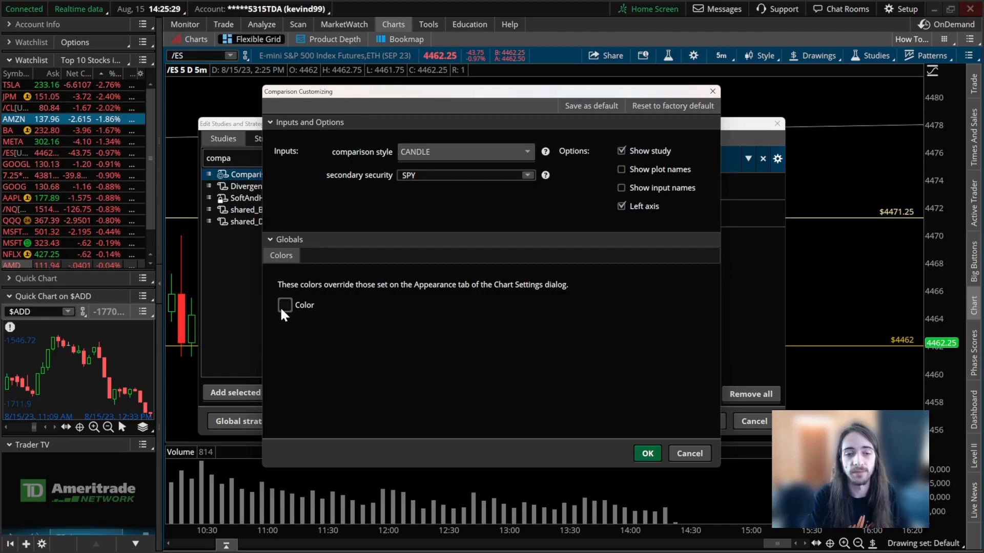
Set the Comparison study colour's transparency to 97 via the HSL controls.
{"action": "left_click", "coordinate": [284, 305]}
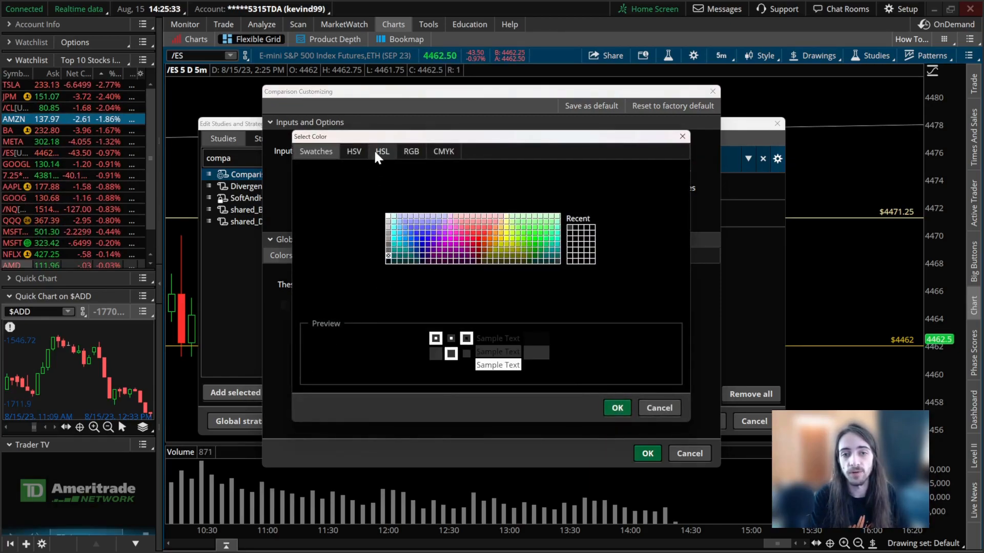
{"action": "left_click", "coordinate": [383, 151]}
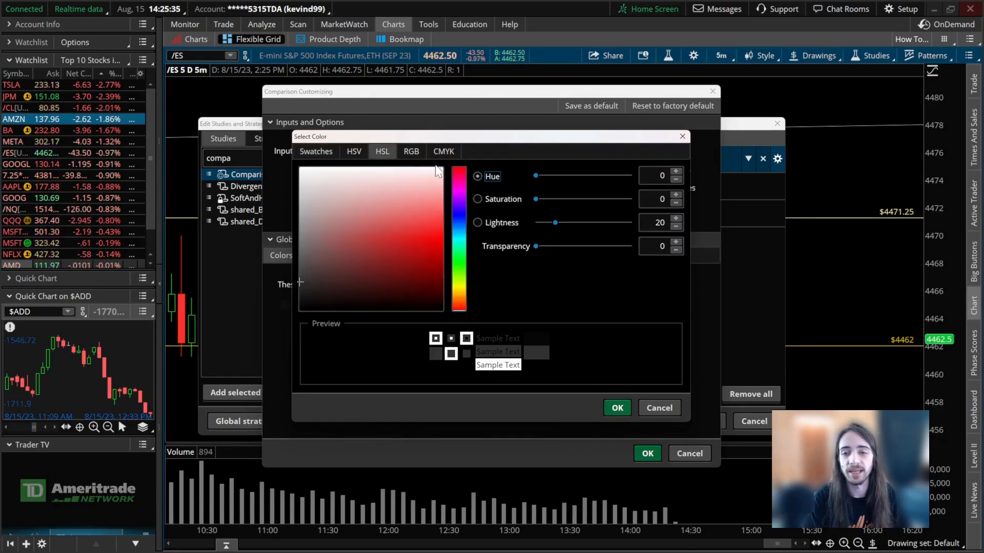
{"action": "left_click_drag", "start_coordinate": [536, 245], "coordinate": [607, 246]}
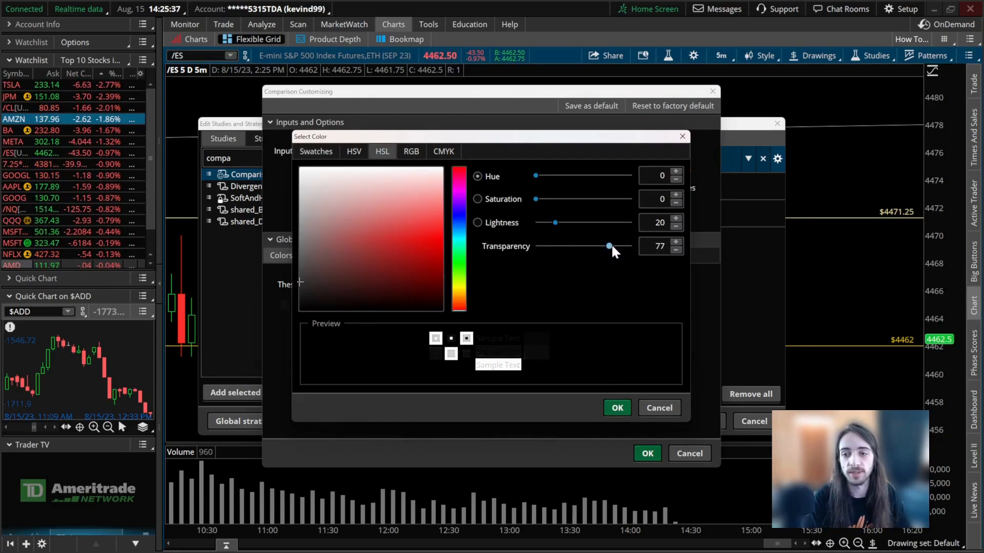
{"action": "left_click_drag", "start_coordinate": [607, 246], "coordinate": [627, 246]}
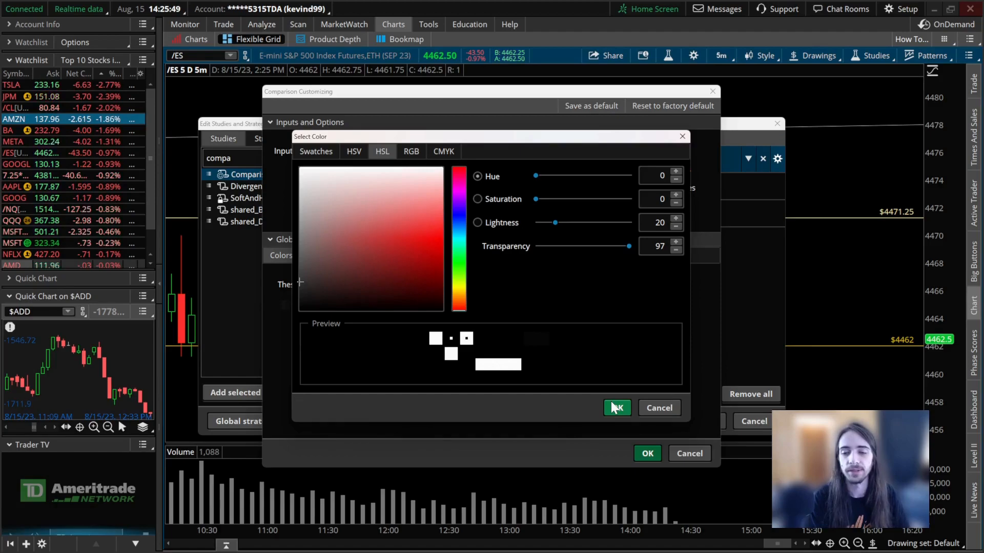
{"action": "left_click", "coordinate": [617, 408]}
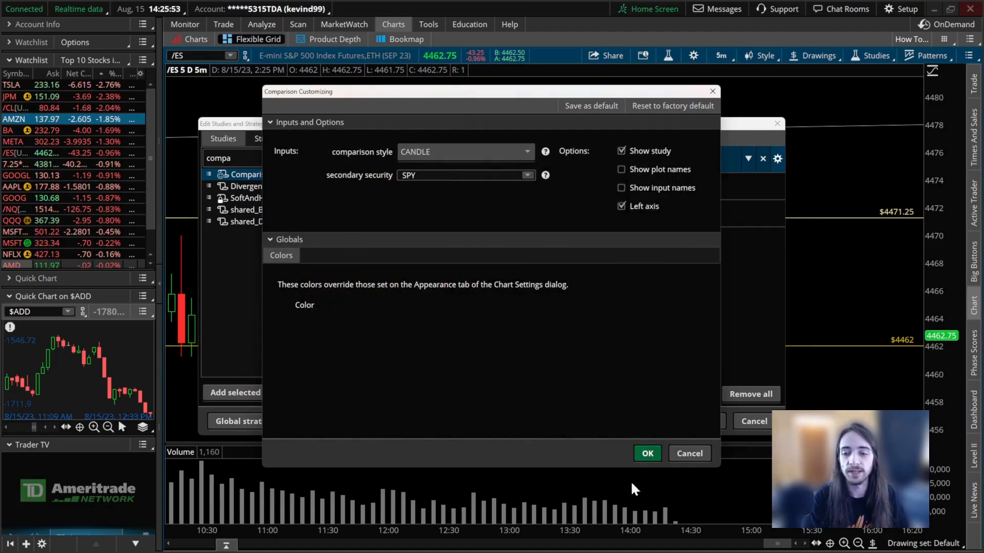
Apply the Comparison study settings and return to the ES chart.
{"action": "left_click", "coordinate": [647, 453]}
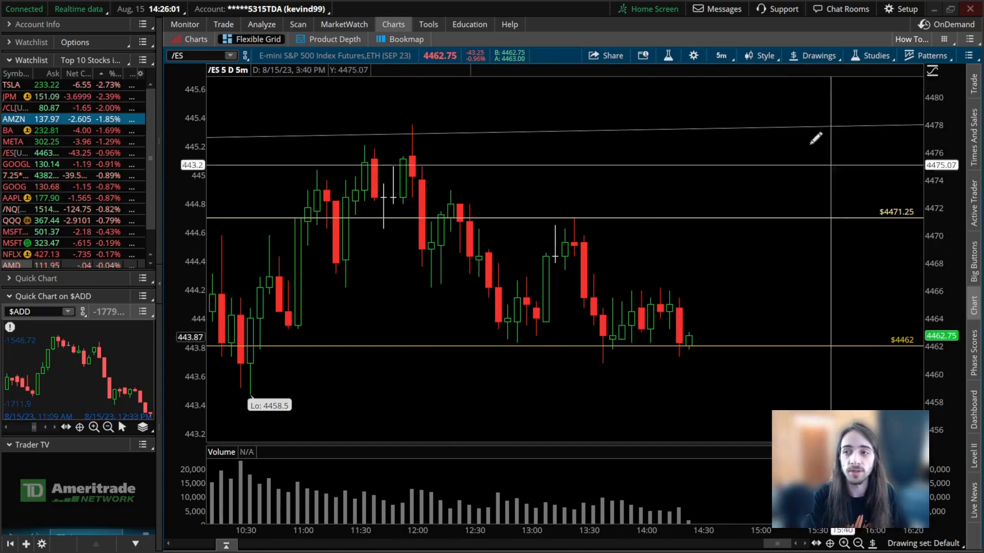
{"action": "mouse_move", "coordinate": [555, 399]}
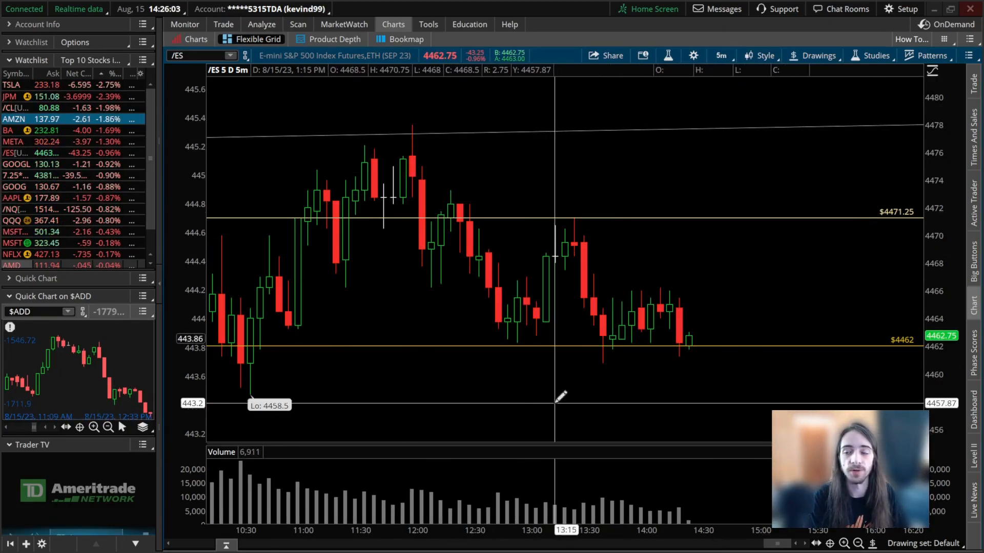